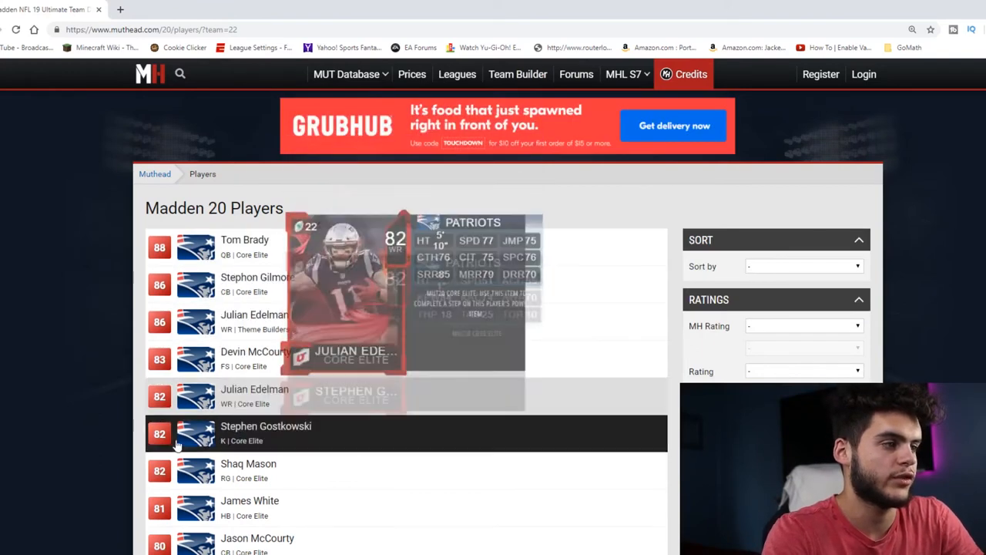
Step: Filter the Madden 20 player list to the Kansas City Chiefs and browse their cards
scroll(down, 3)
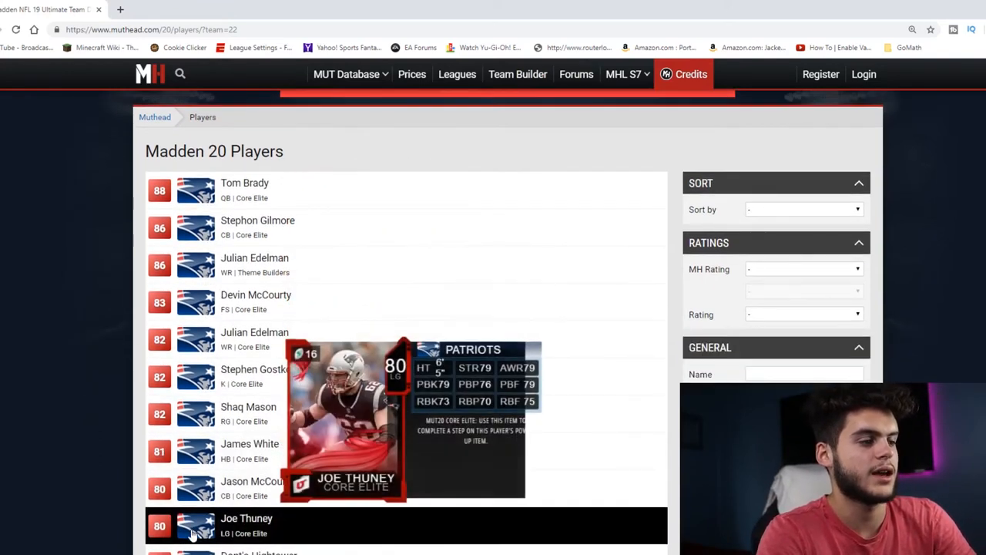
scroll(down, 3)
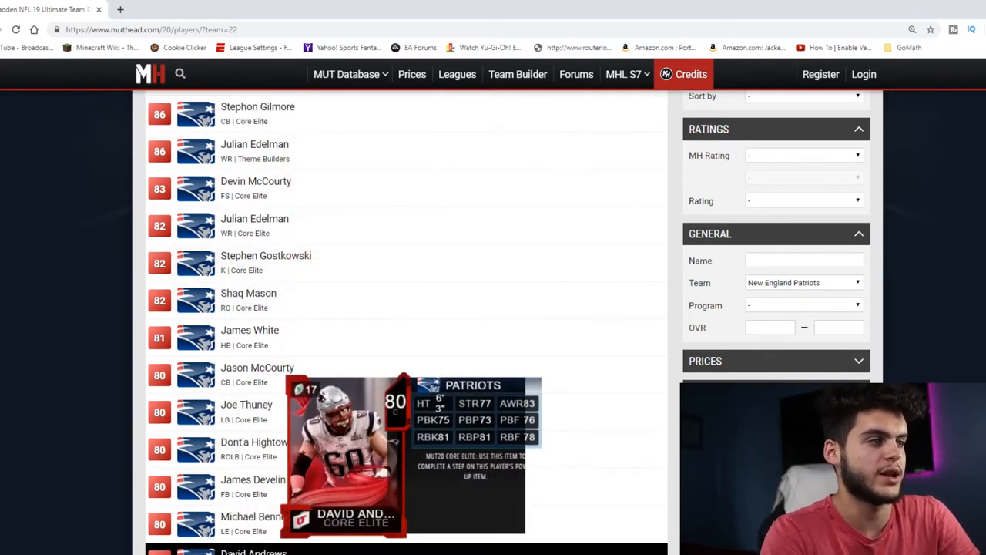
mouse_move(254, 225)
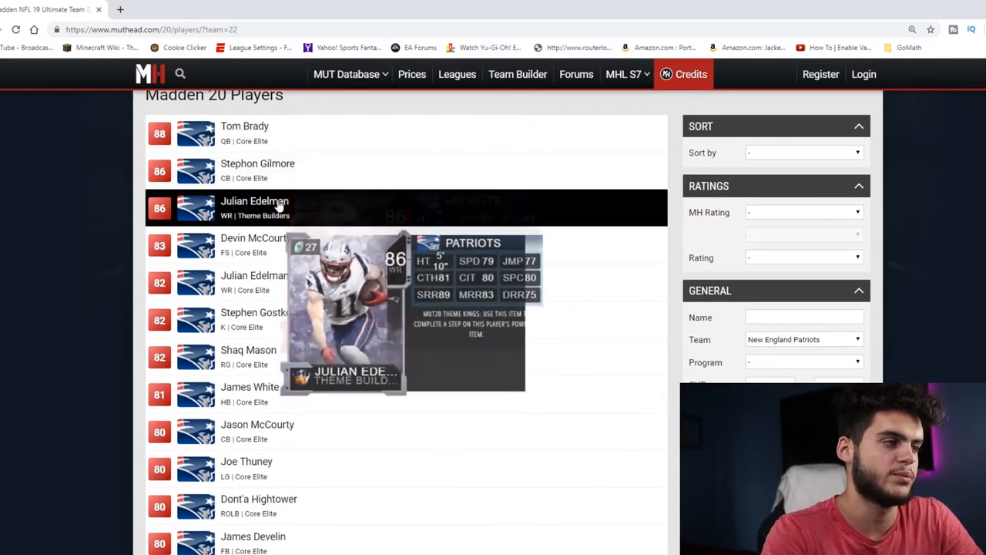
scroll(down, 3)
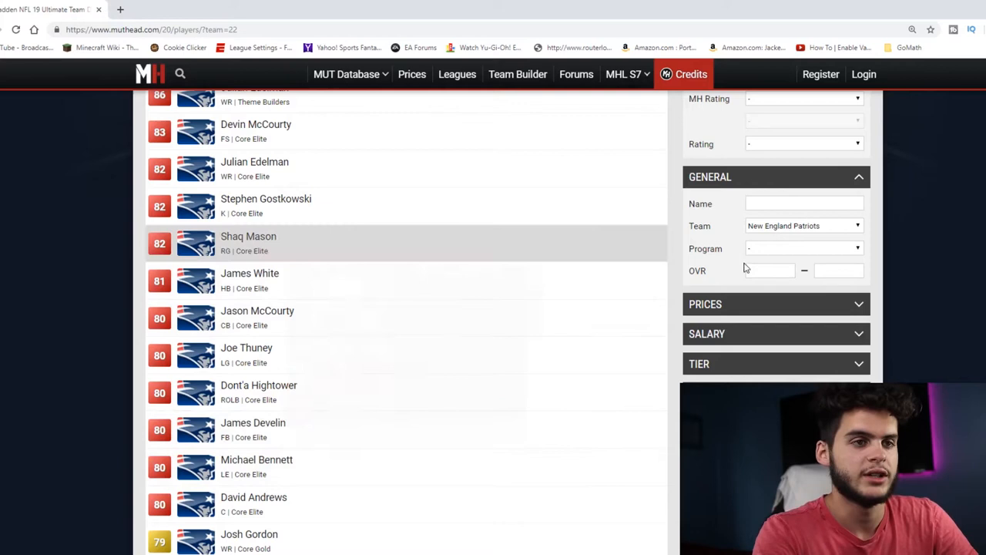
click(805, 225)
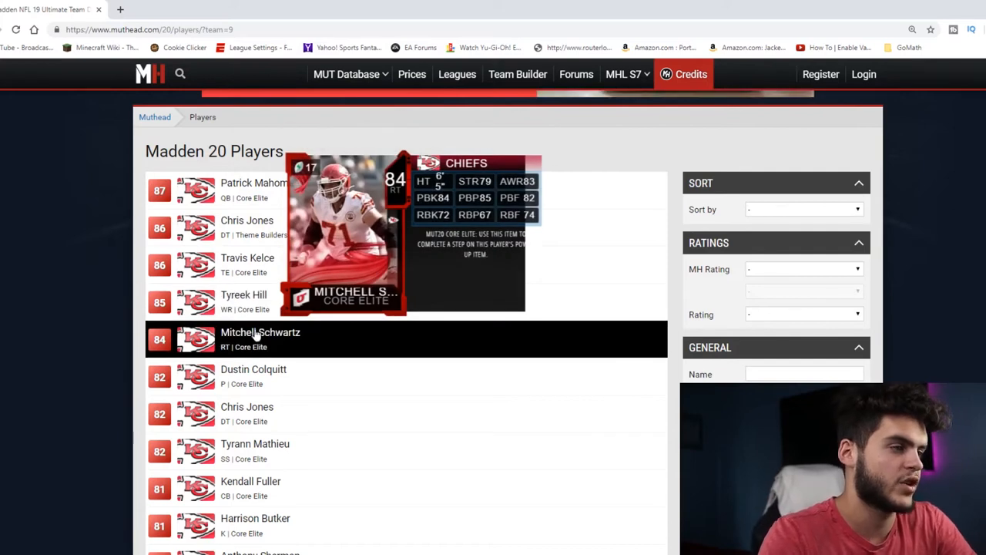
scroll(down, 3)
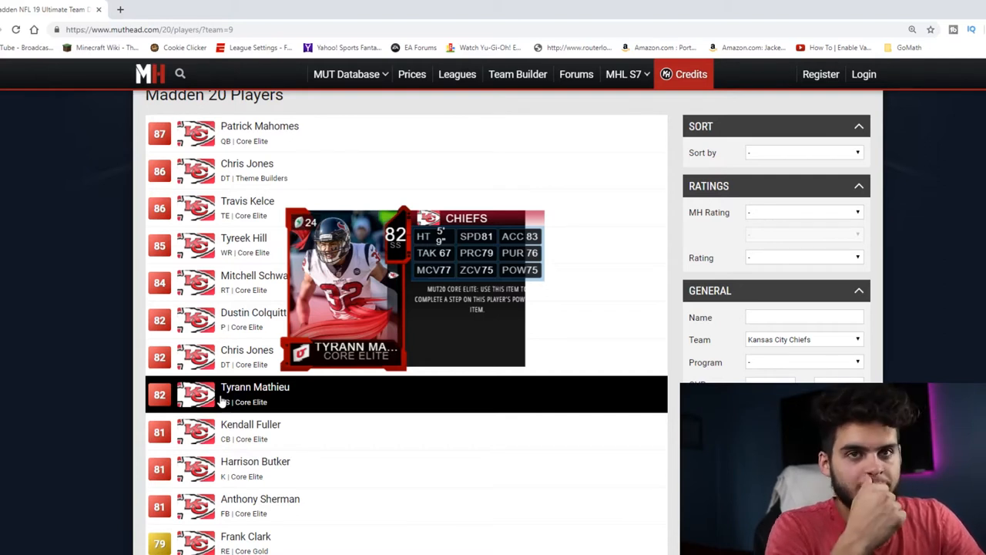
mouse_move(198, 135)
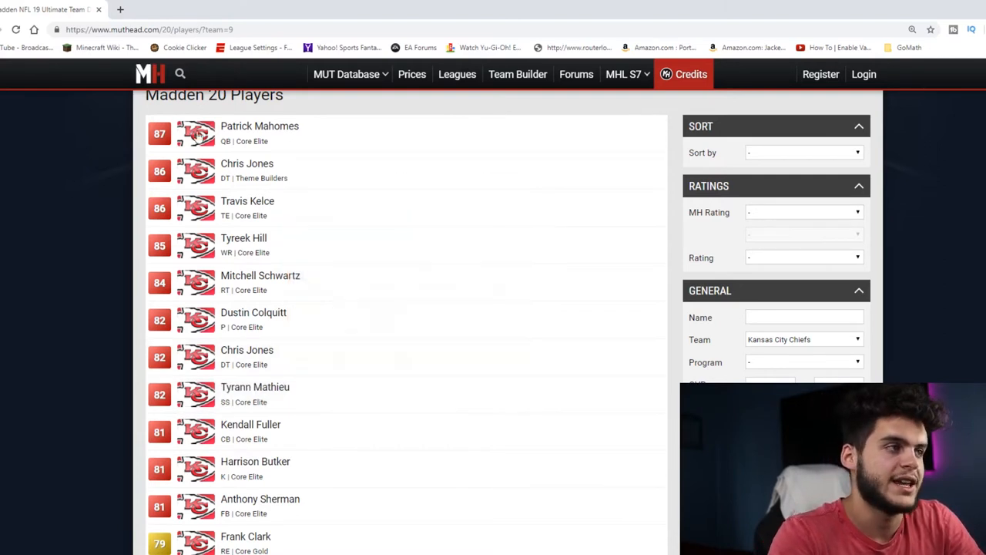
mouse_move(362, 245)
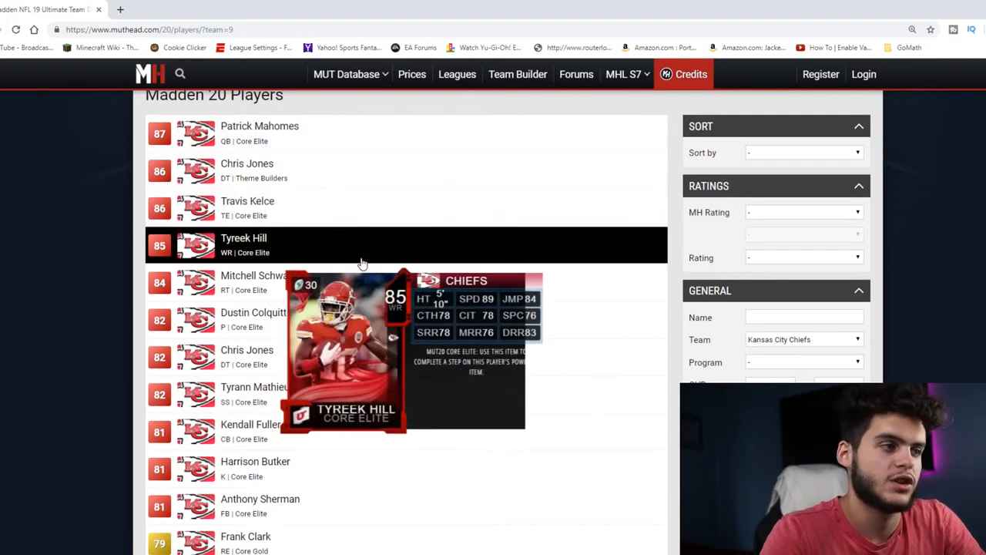
mouse_move(247, 171)
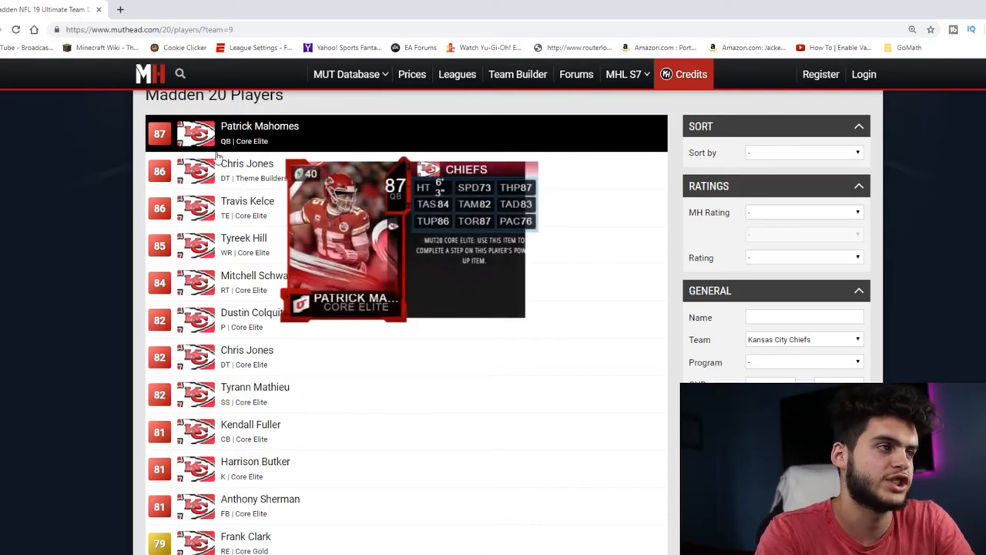
mouse_move(241, 484)
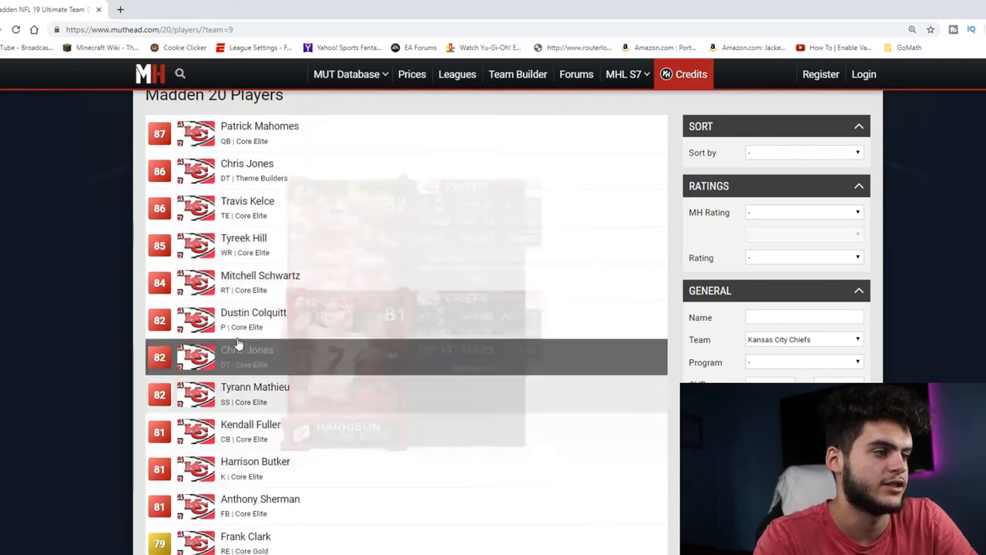
Step: Switch the Team filter back to the New England Patriots and scroll the roster
click(805, 339)
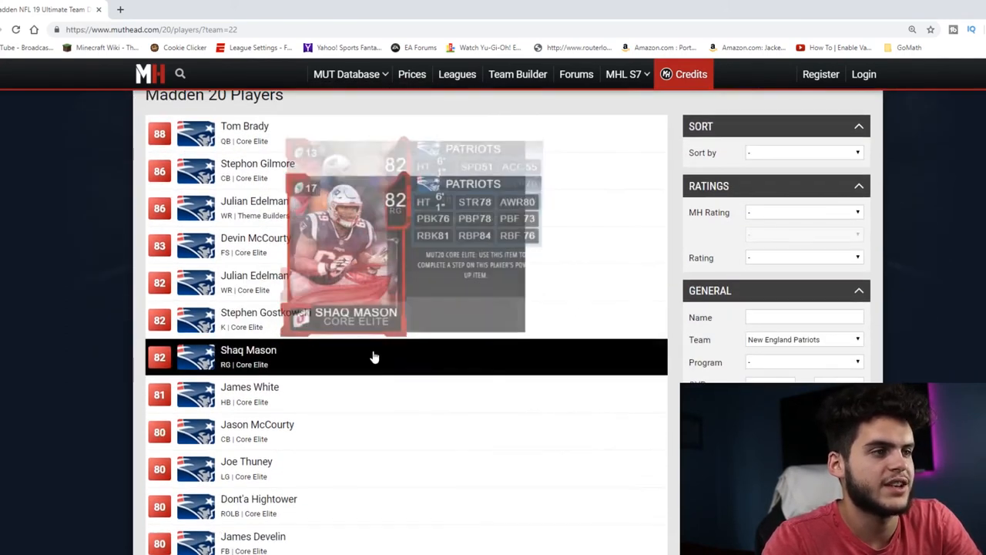
scroll(down, 3)
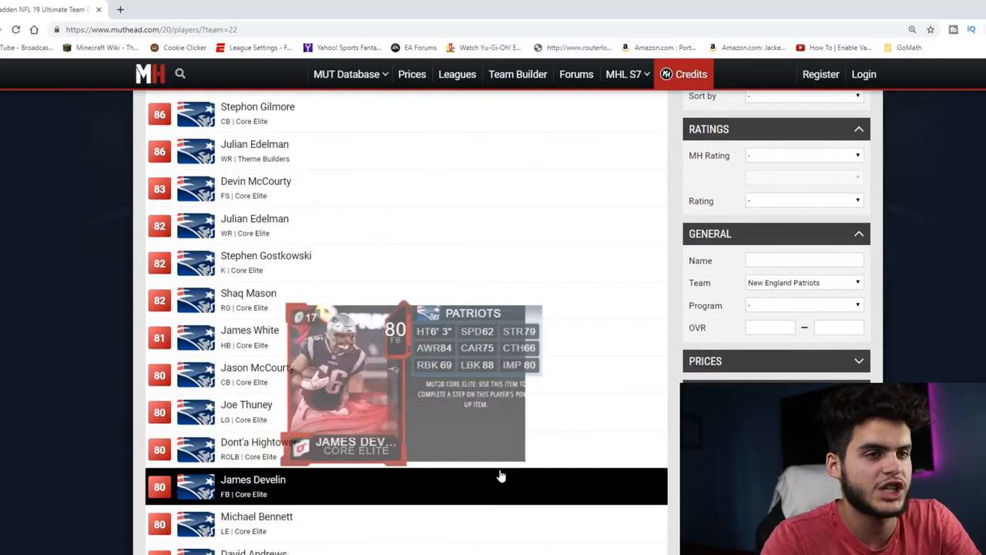
scroll(down, 3)
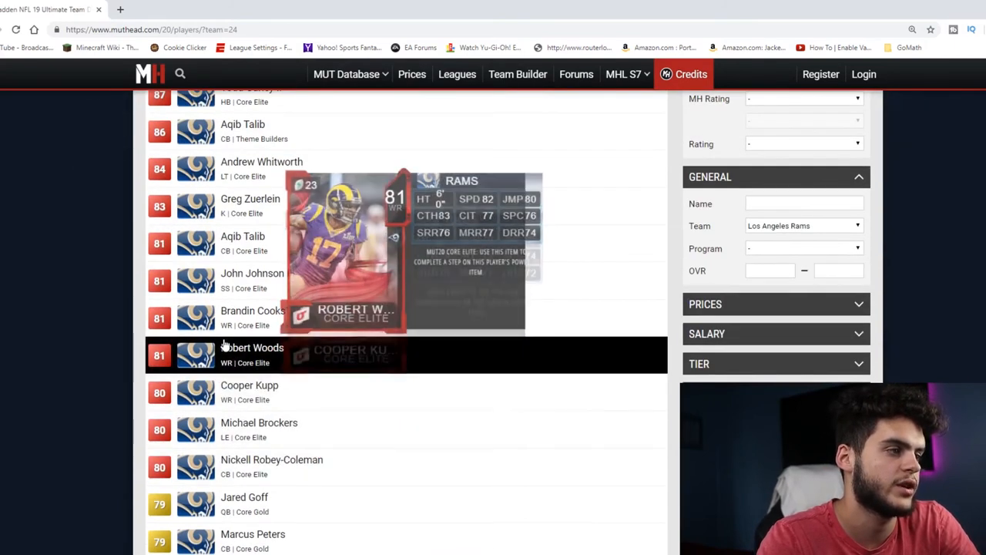
mouse_move(250, 207)
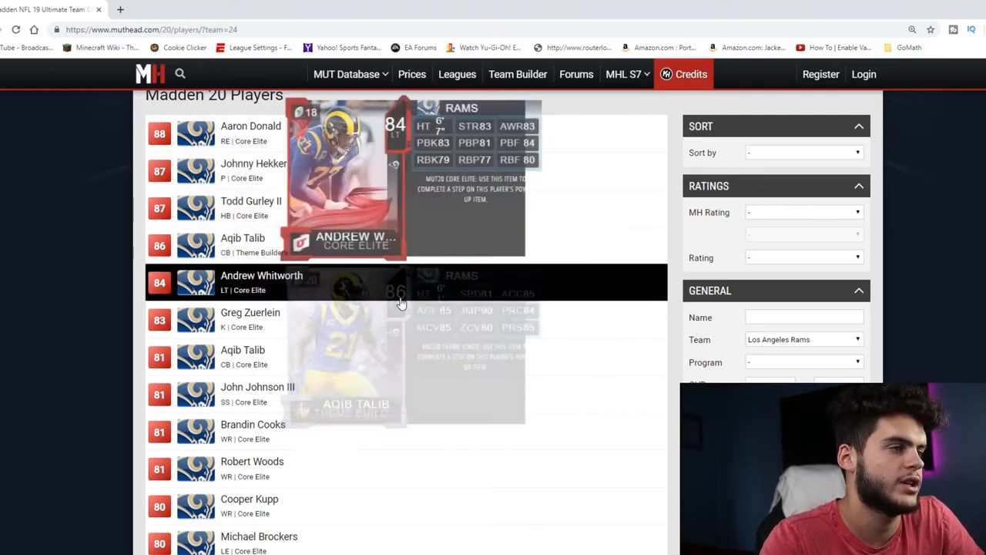
mouse_move(308, 358)
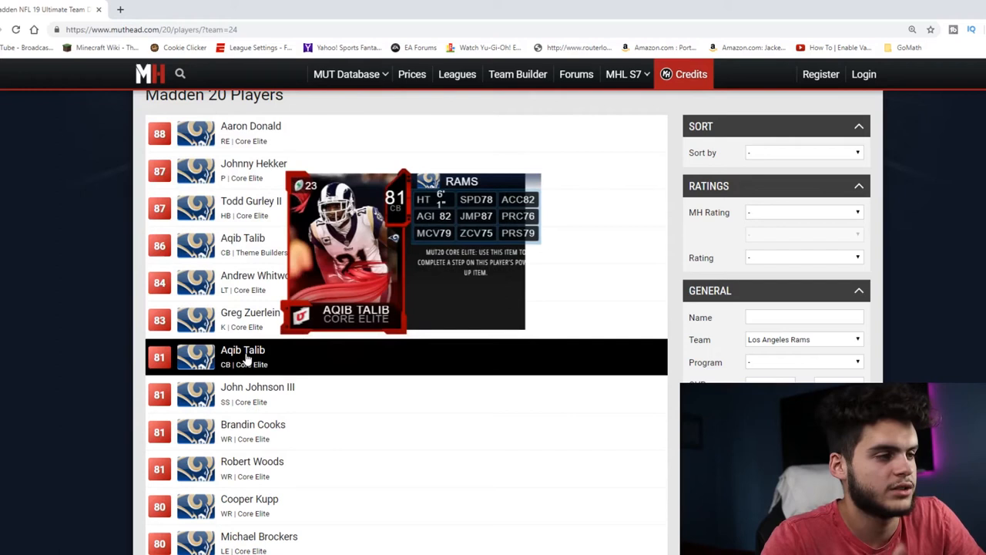
mouse_move(293, 376)
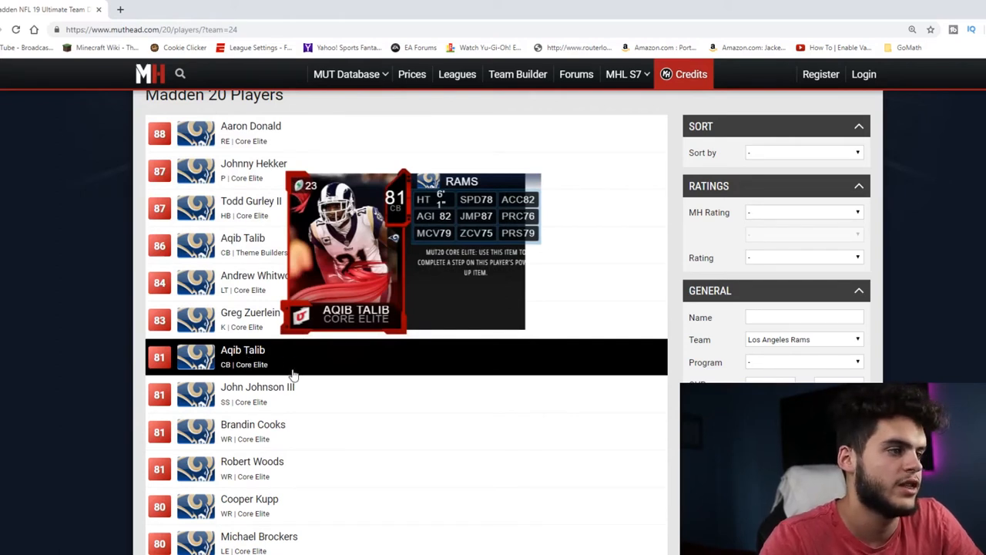
Step: Scroll the Los Angeles Rams list to view Core Elite cards like Aaron Donald and Aqib Talib
scroll(down, 3)
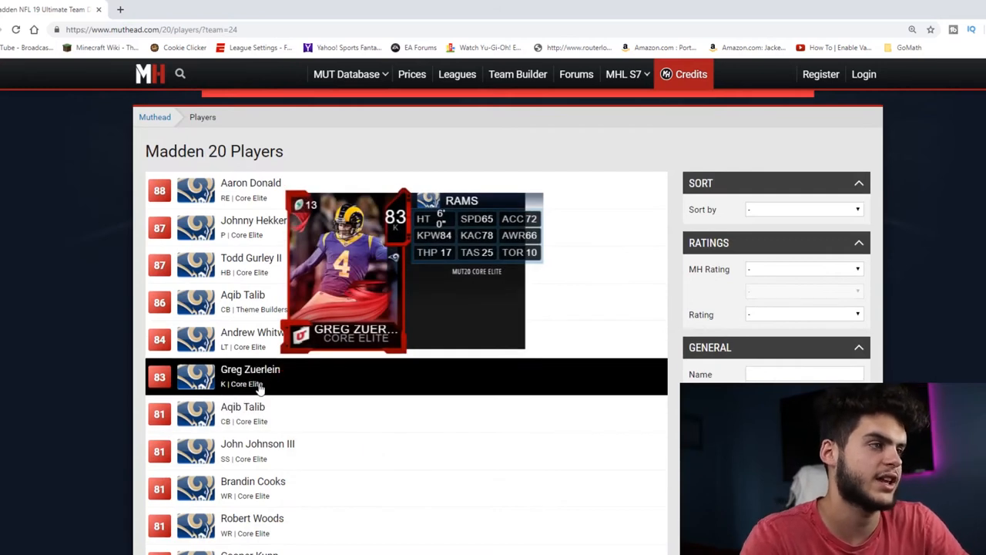
mouse_move(259, 392)
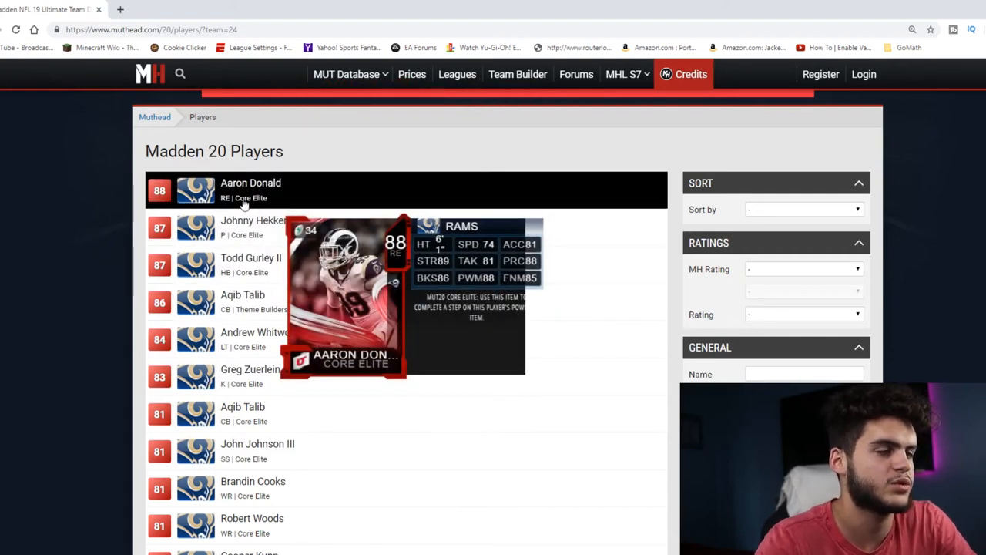
scroll(down, 3)
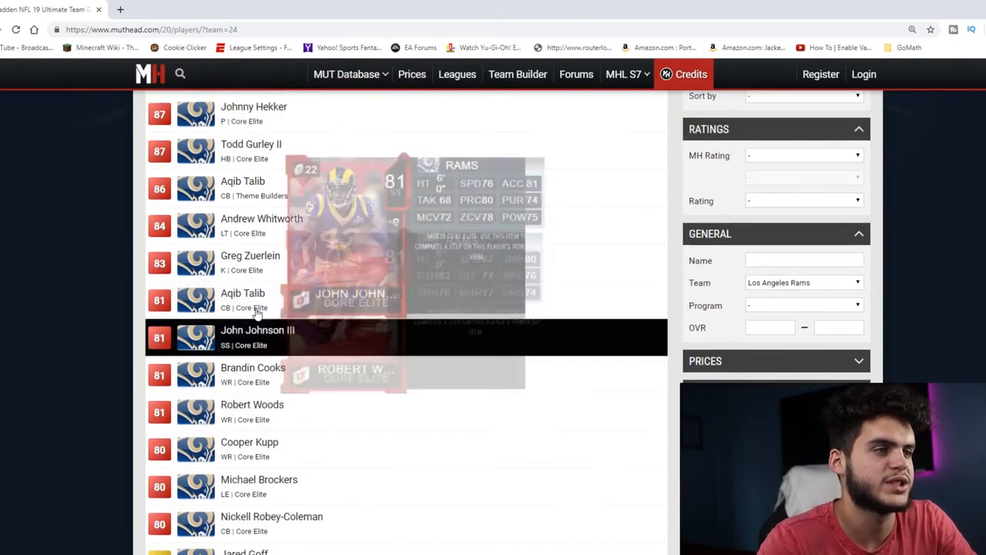
mouse_move(238, 501)
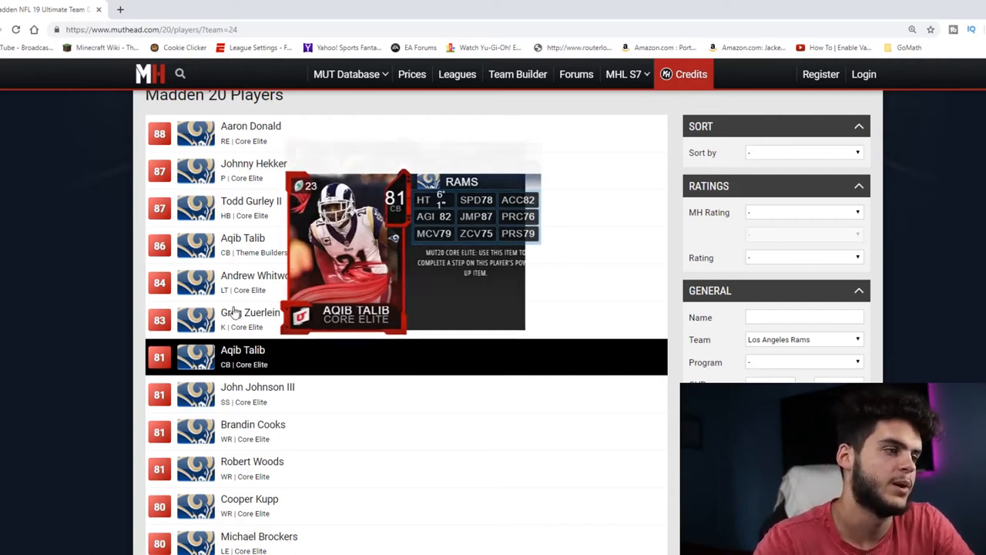
scroll(down, 3)
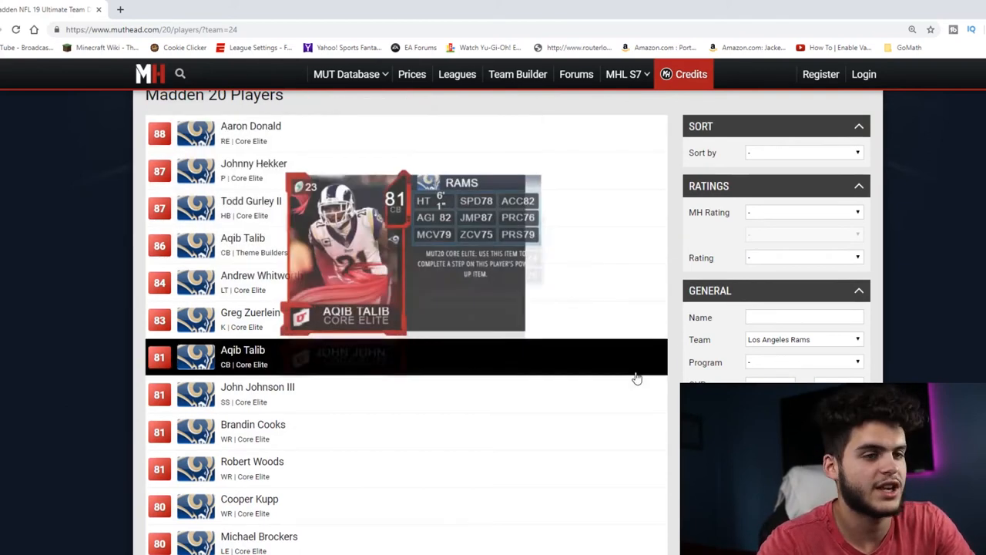
click(804, 340)
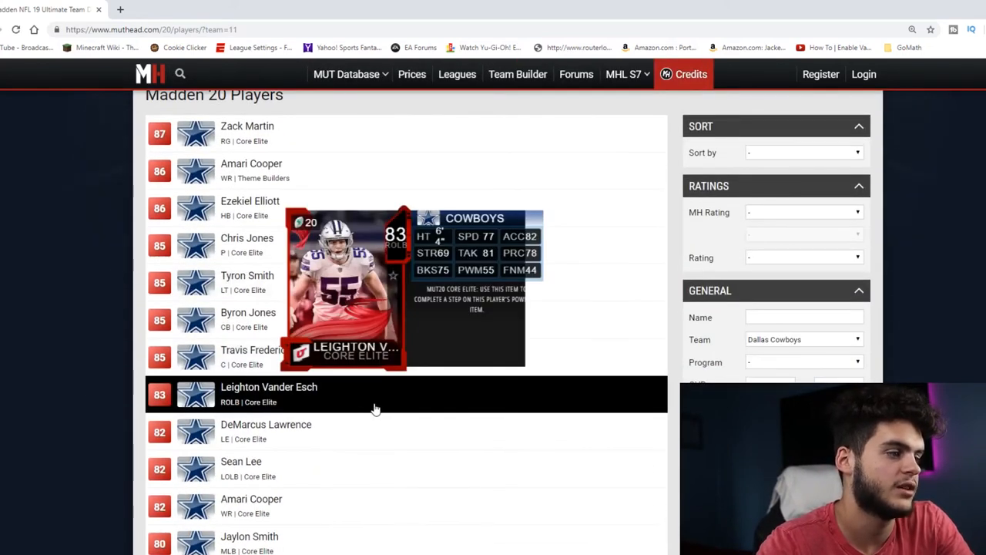
mouse_move(259, 404)
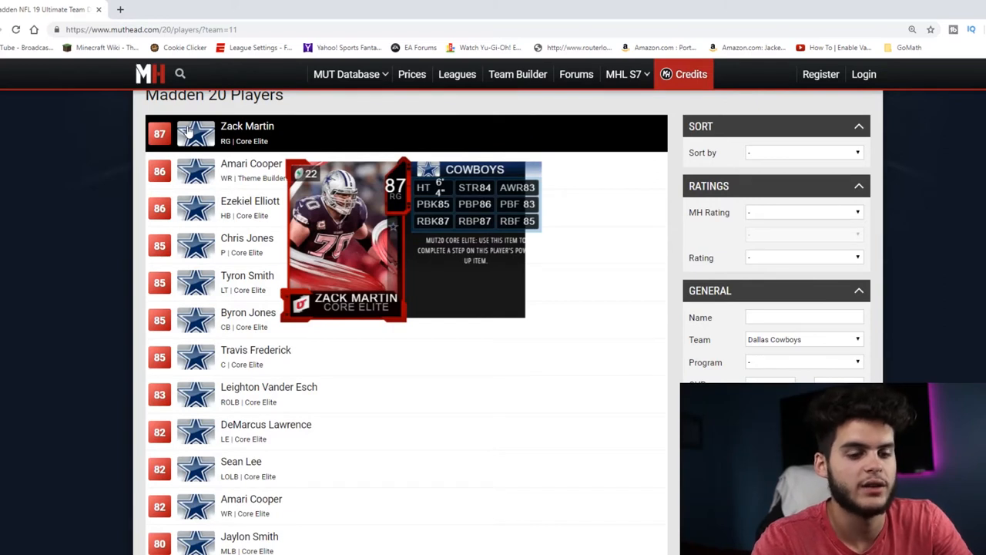
mouse_move(251, 170)
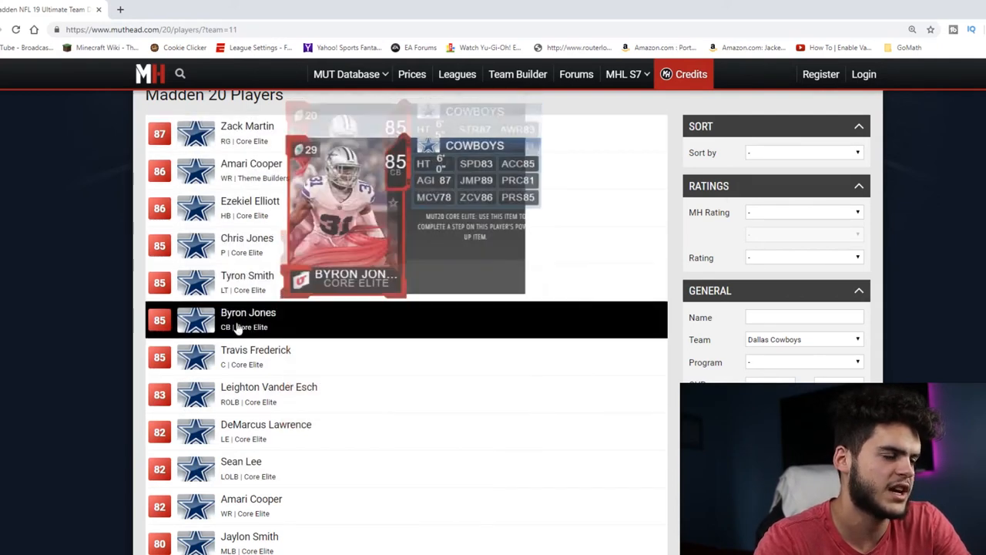
mouse_move(247, 245)
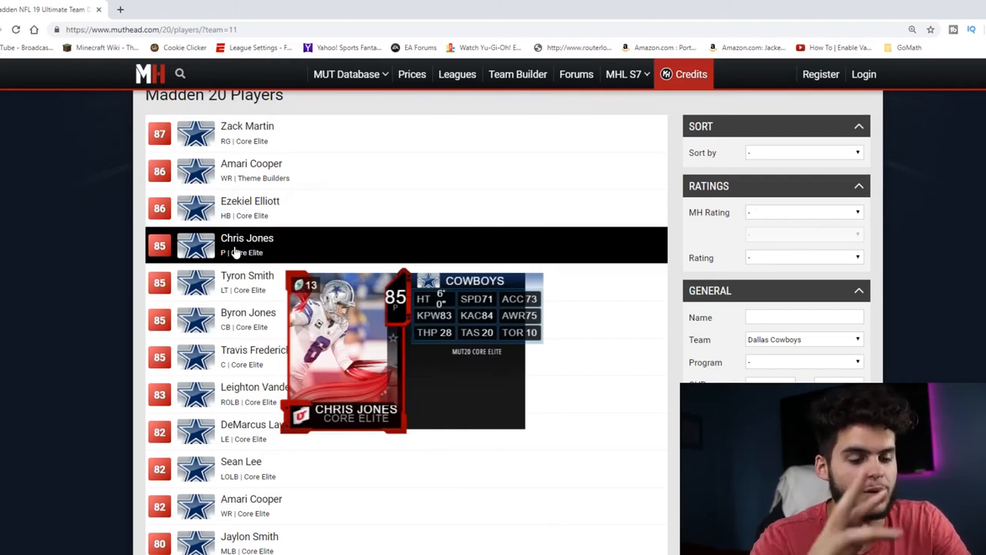
mouse_move(246, 256)
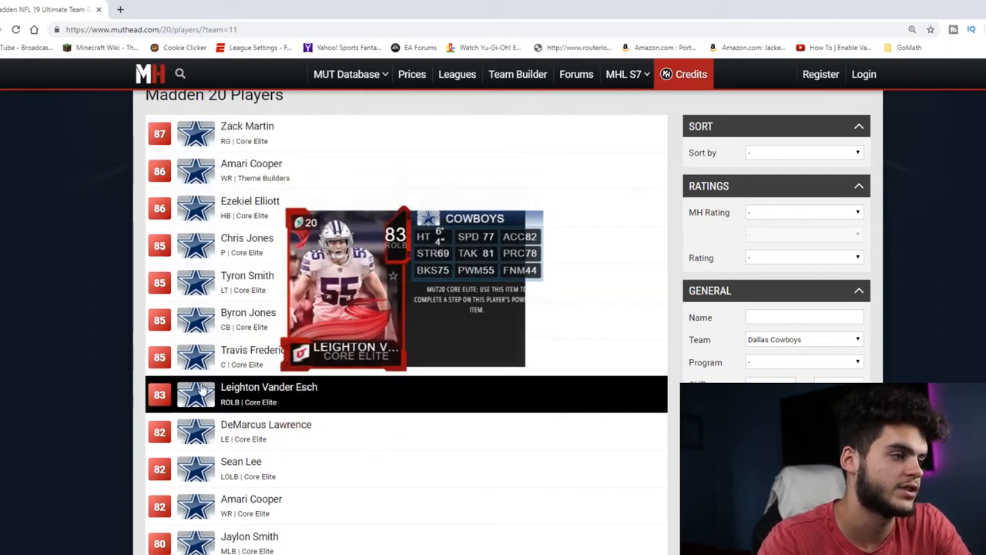
mouse_move(170, 542)
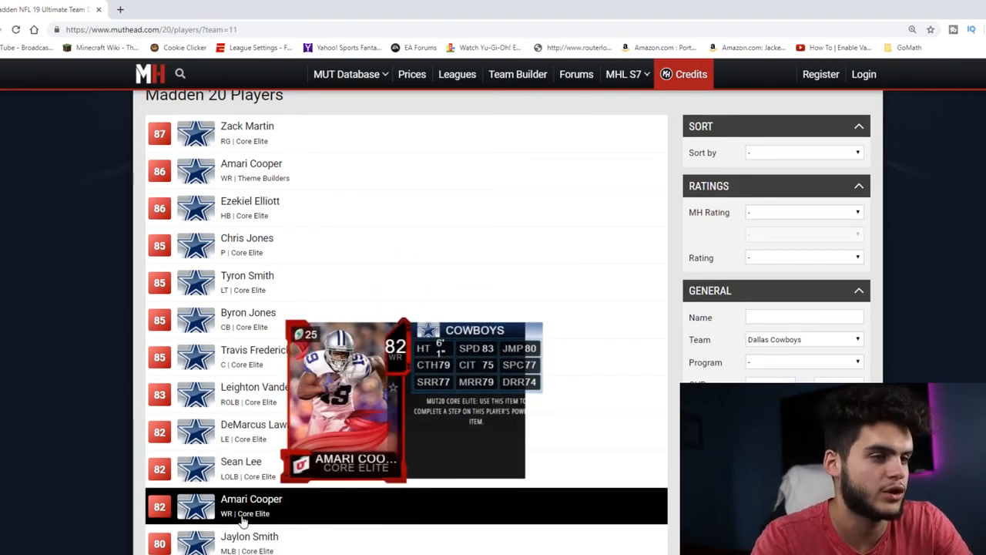
mouse_move(250, 539)
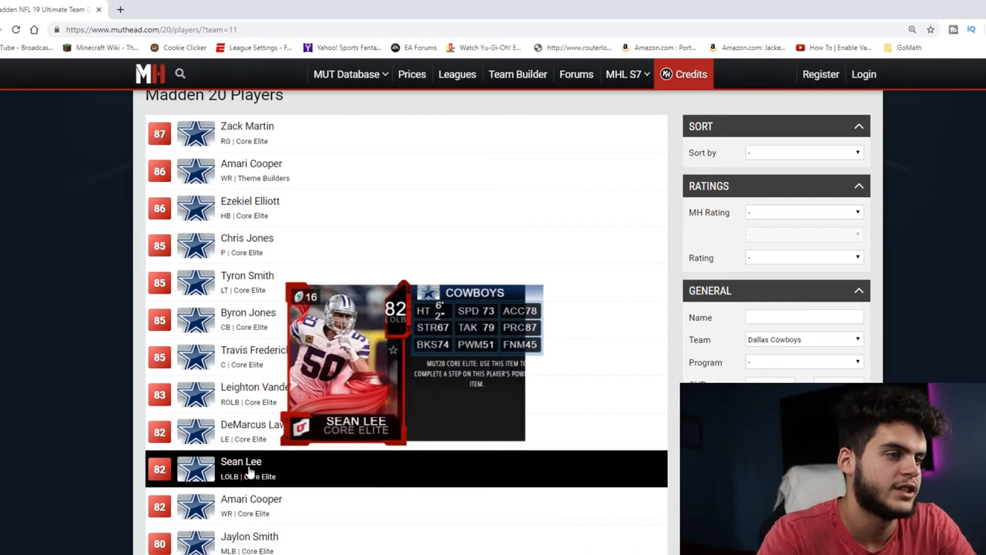
mouse_move(265, 432)
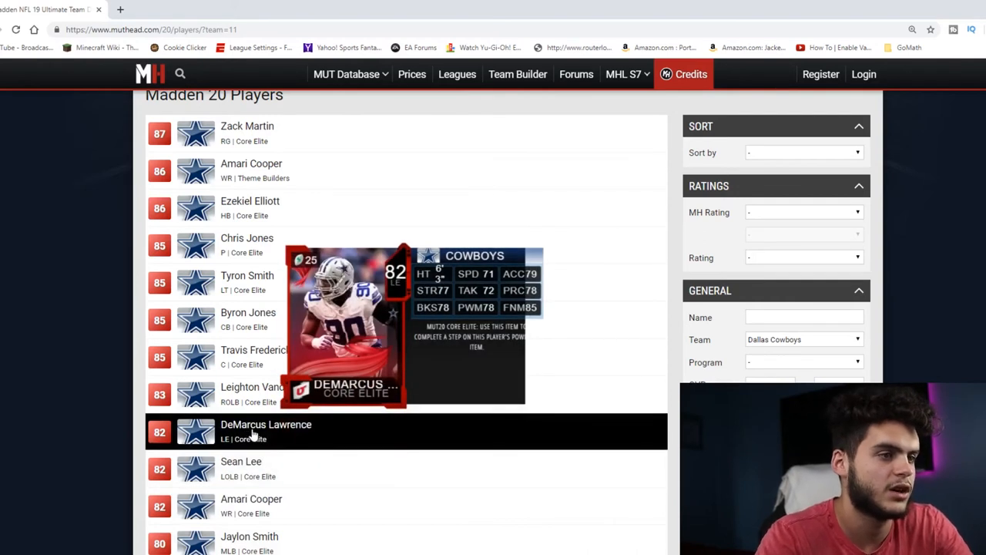
mouse_move(268, 395)
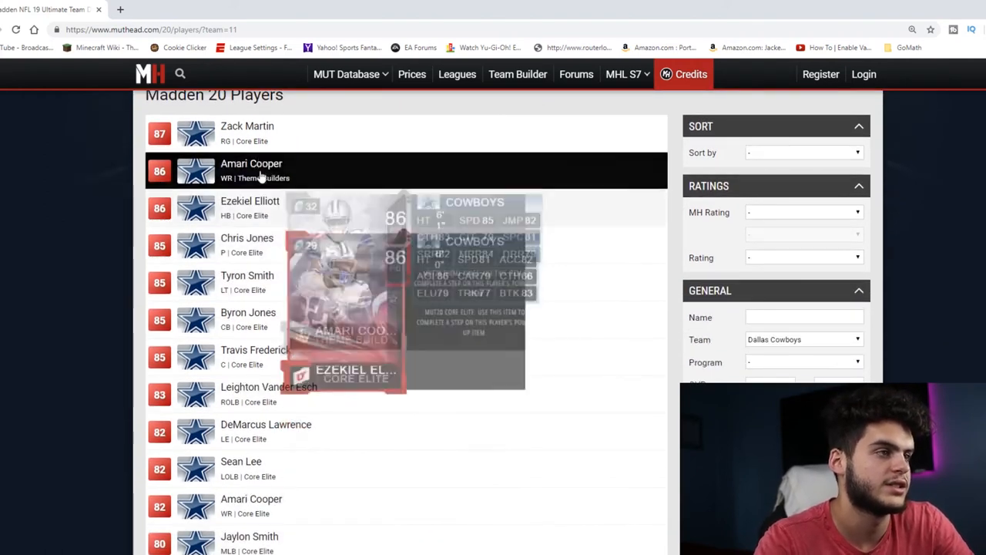
mouse_move(262, 244)
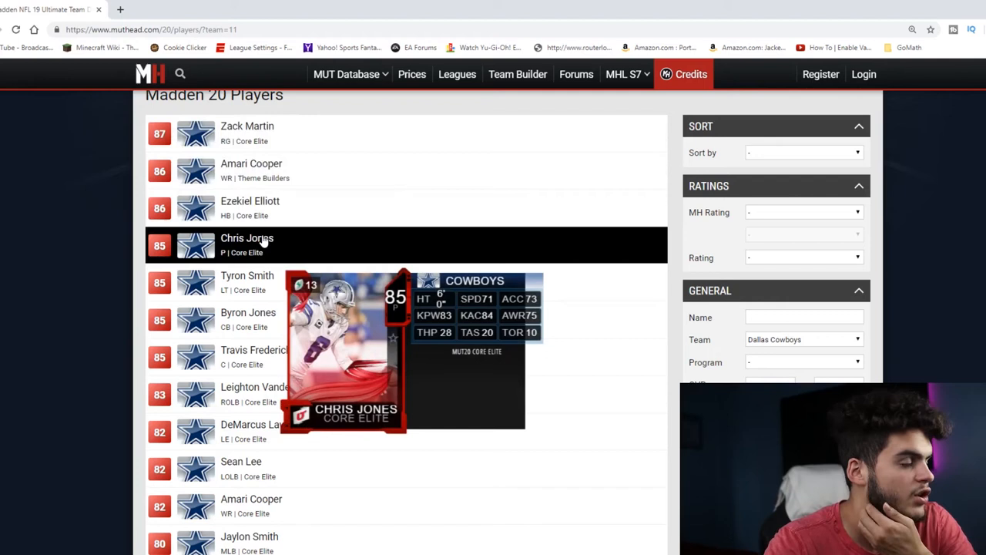
mouse_move(274, 268)
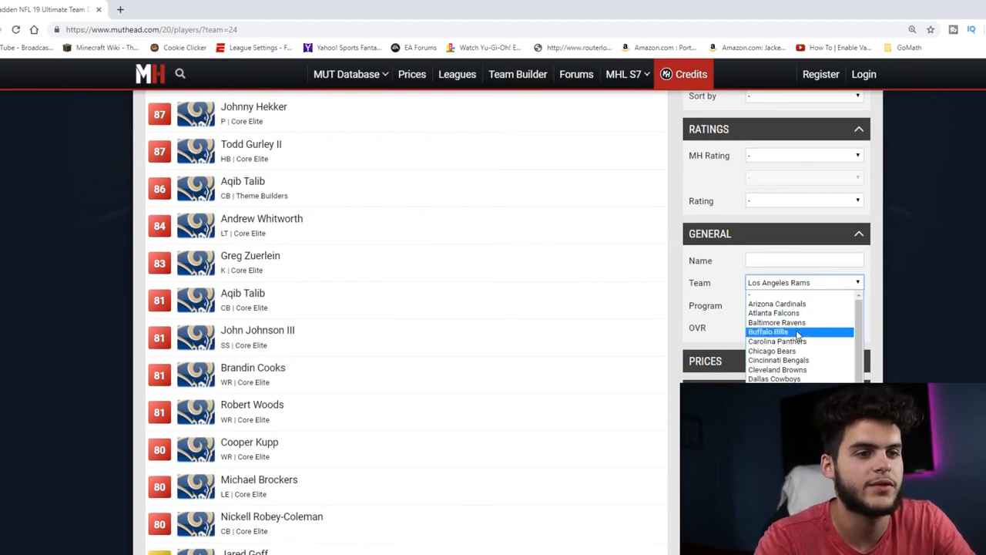
Step: Scroll the Chiefs player list past Patrick Mahomes and Travis Kelce
scroll(down, 3)
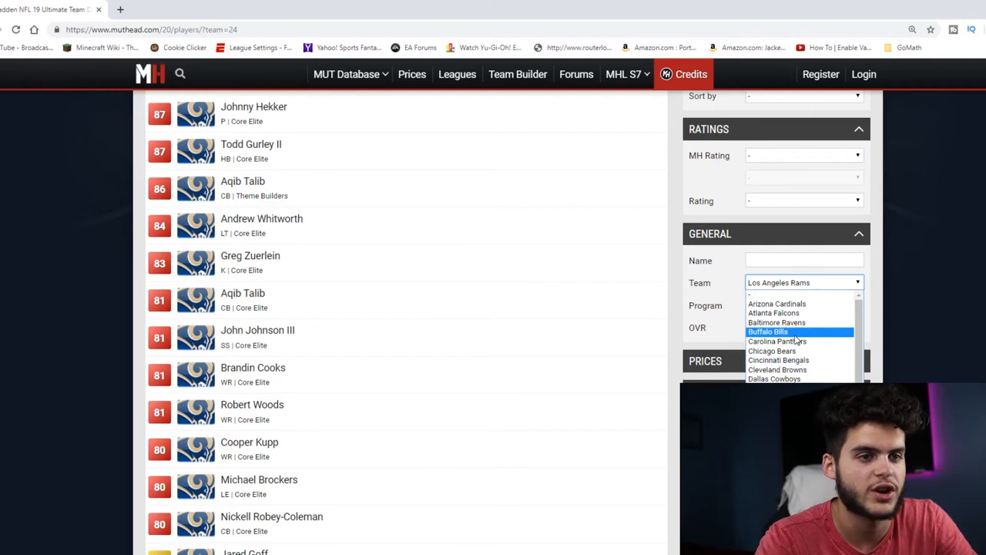
scroll(down, 3)
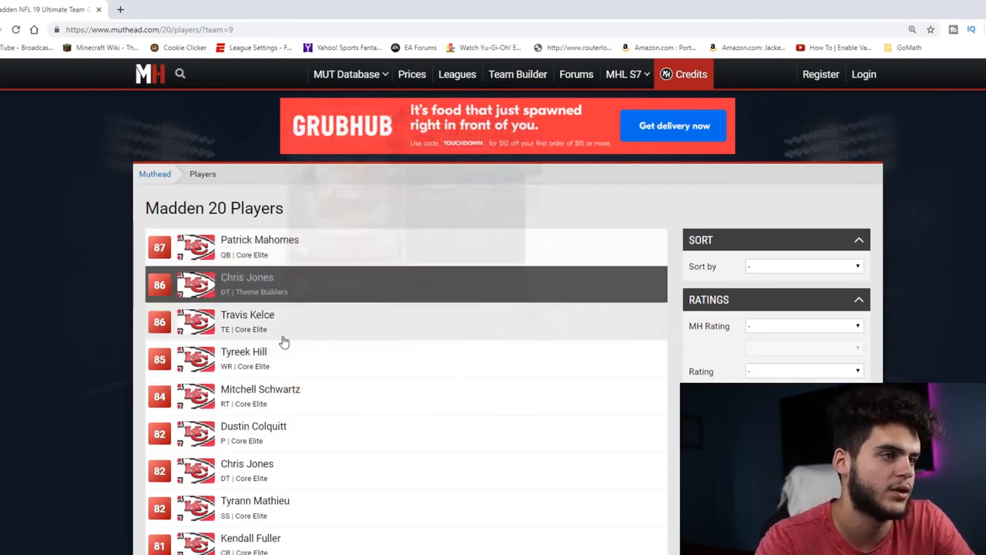
mouse_move(244, 357)
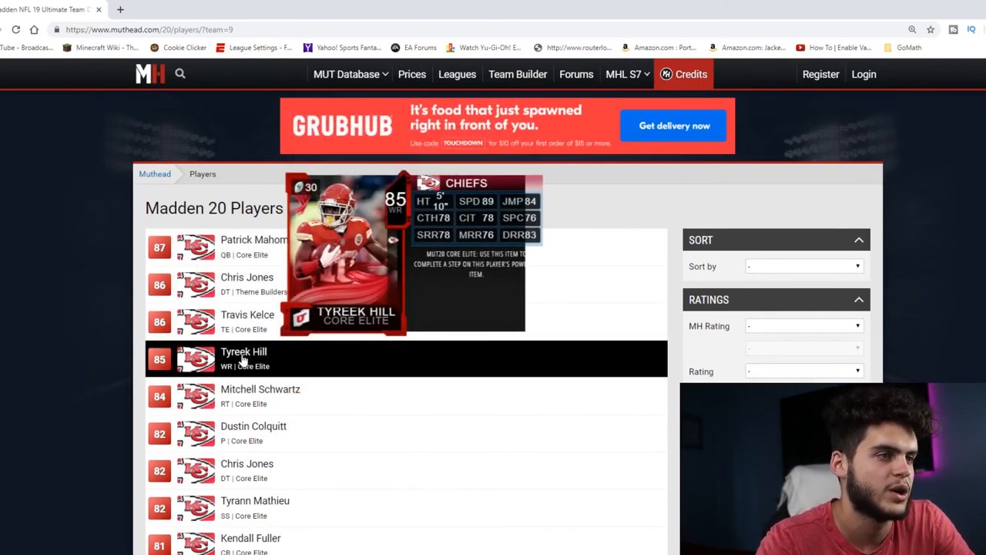
mouse_move(258, 241)
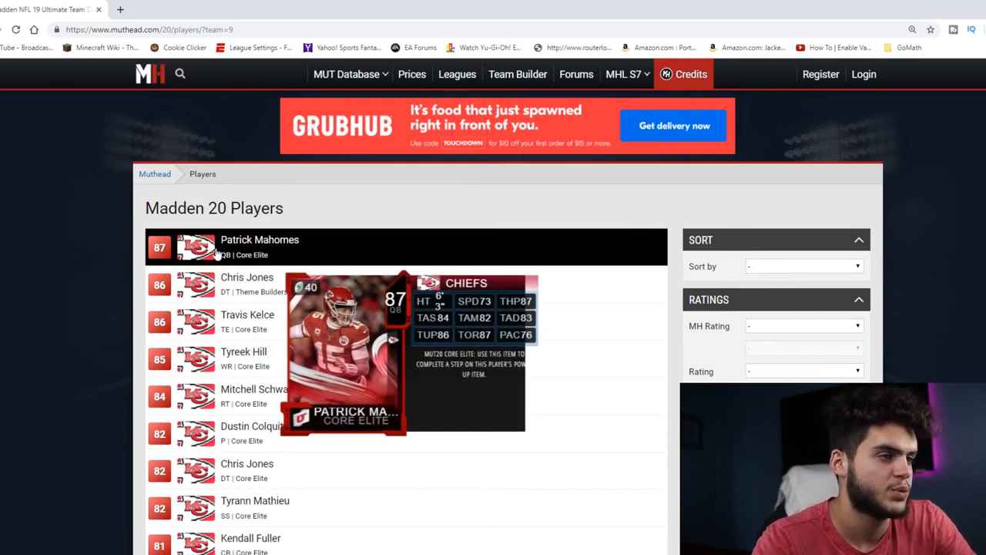
mouse_move(218, 272)
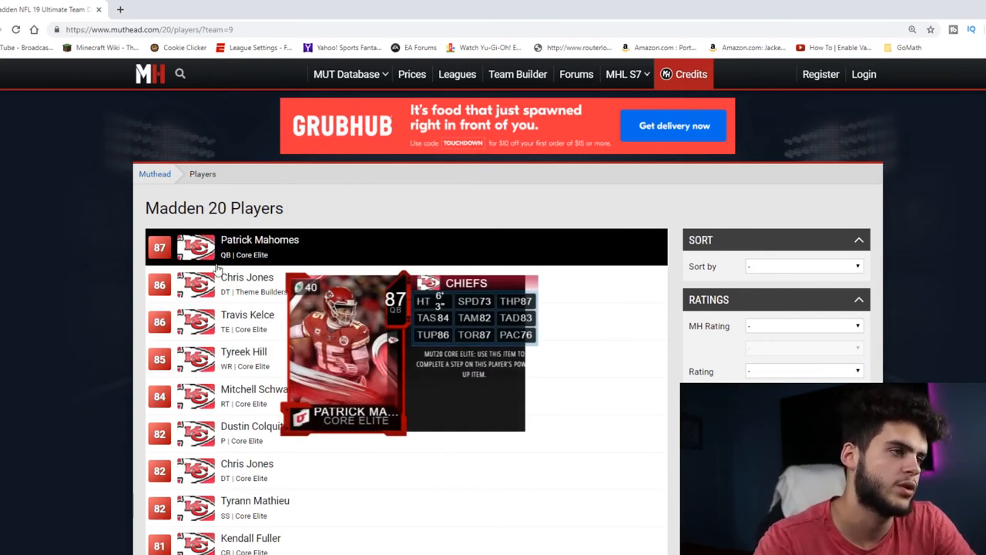
mouse_move(247, 284)
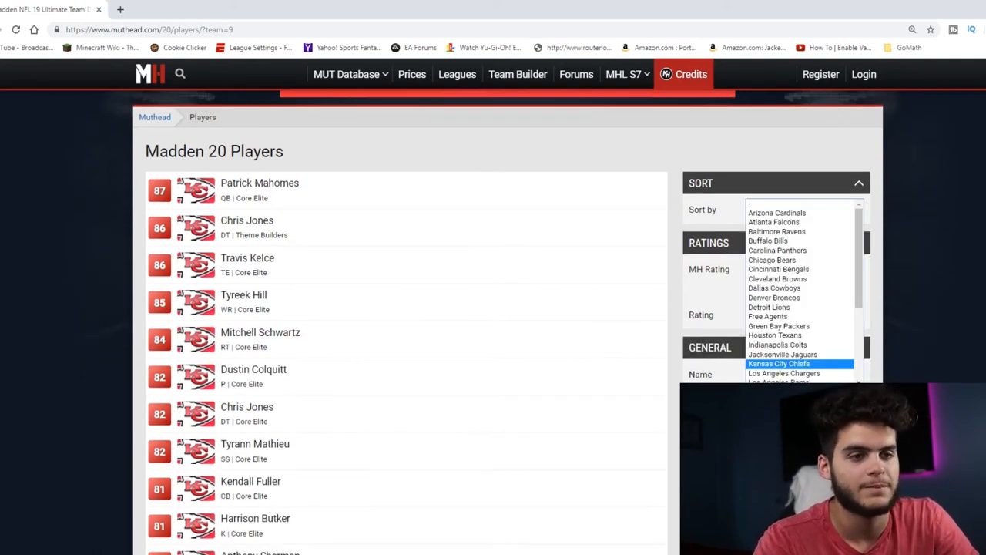
mouse_move(784, 373)
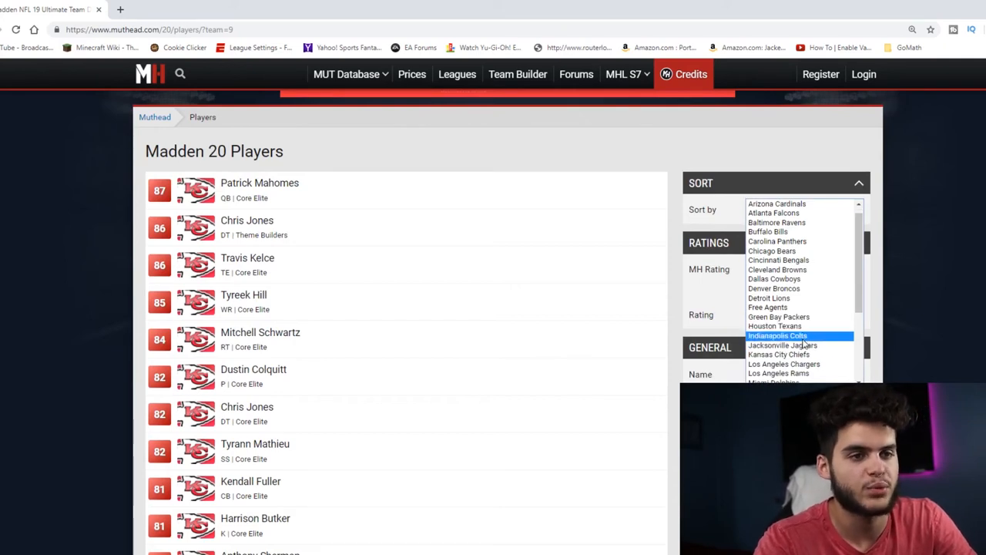
Step: Filter the player list to the Houston Texans to see Hopkins, Watt and Clowney
click(775, 327)
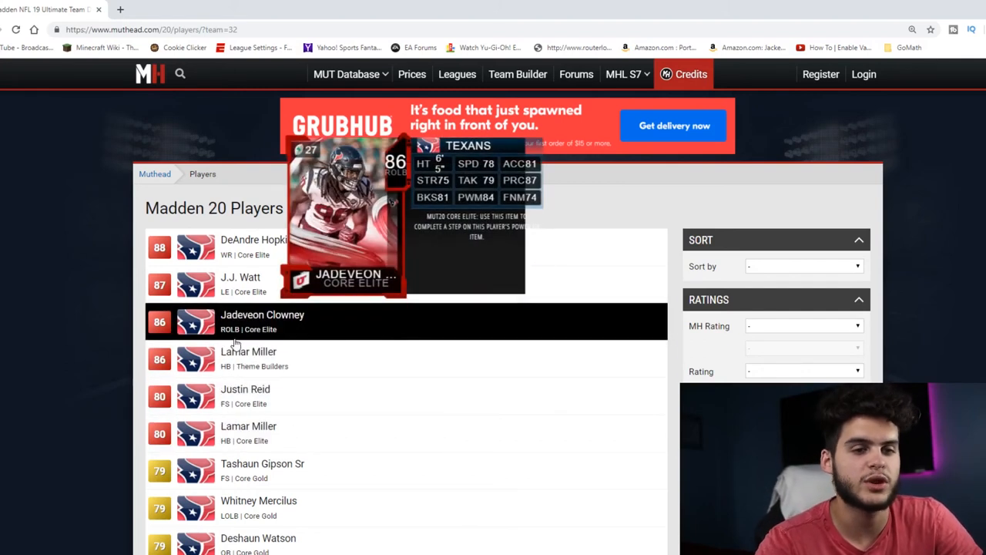
mouse_move(248, 357)
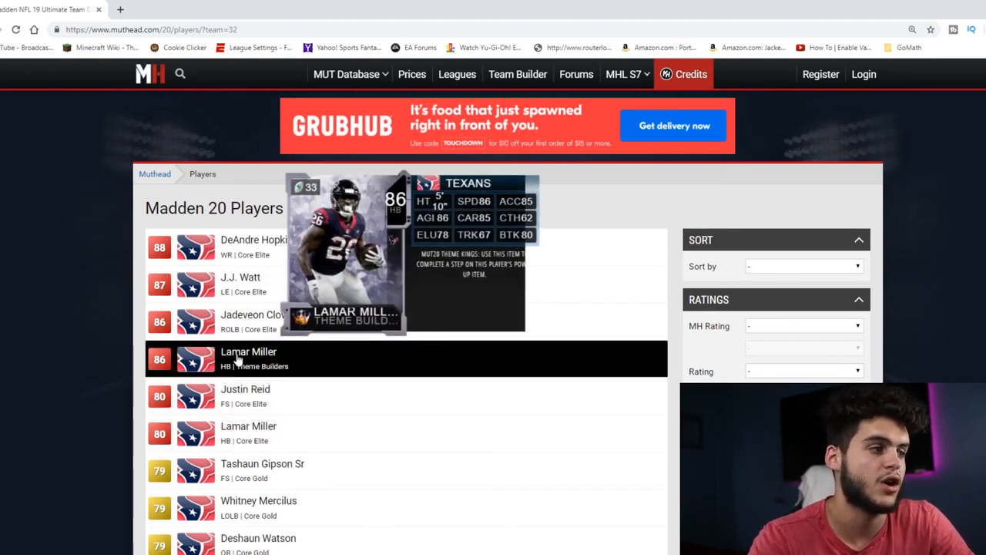
mouse_move(245, 396)
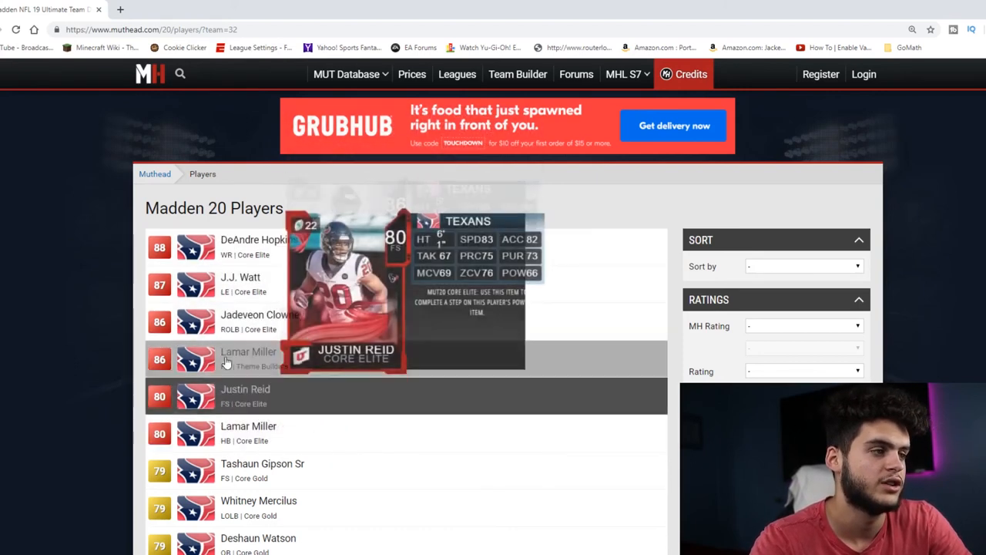
mouse_move(262, 322)
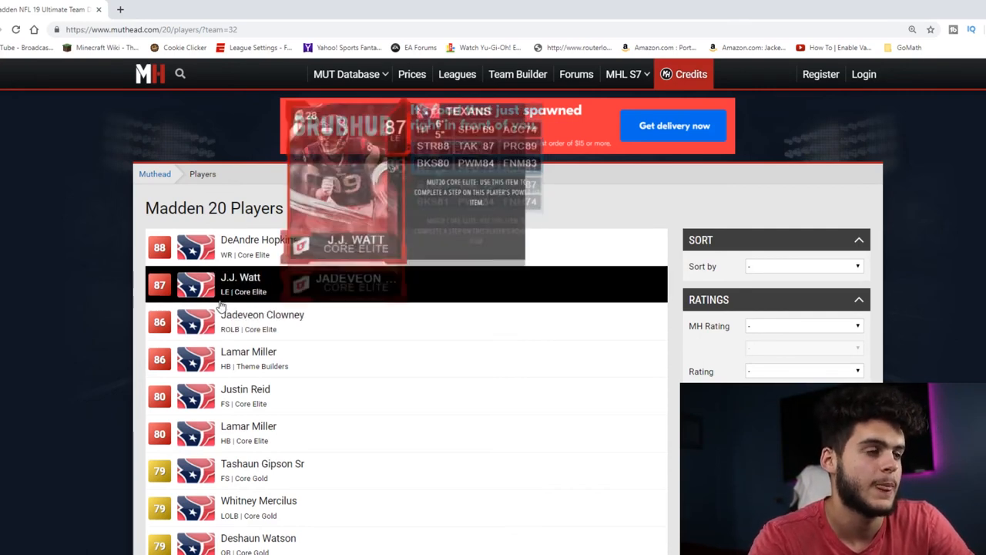
mouse_move(194, 246)
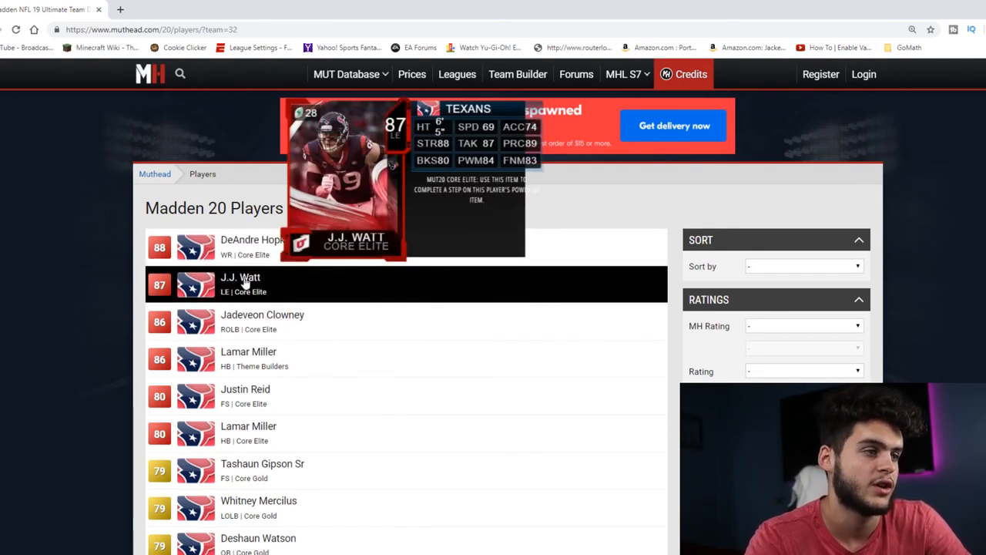
mouse_move(283, 299)
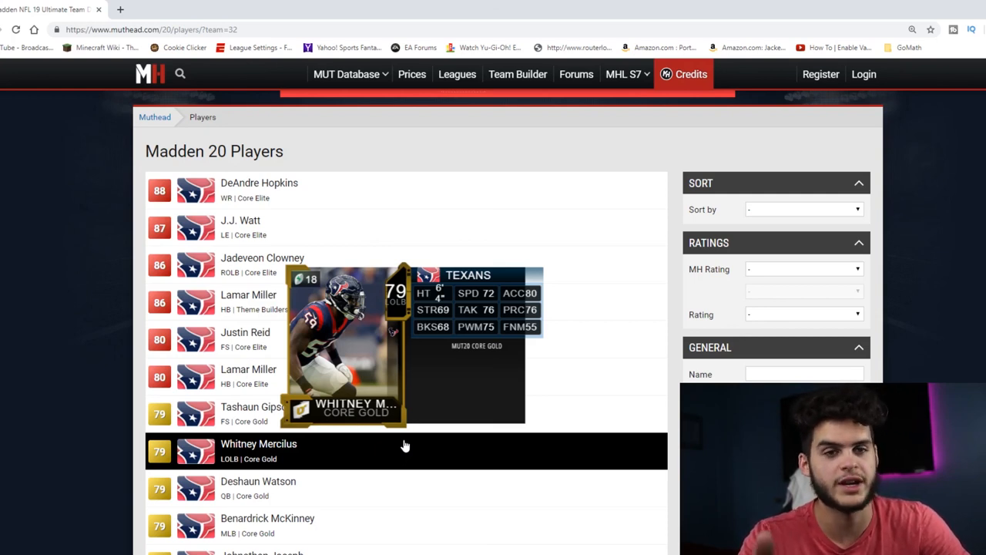
mouse_move(410, 475)
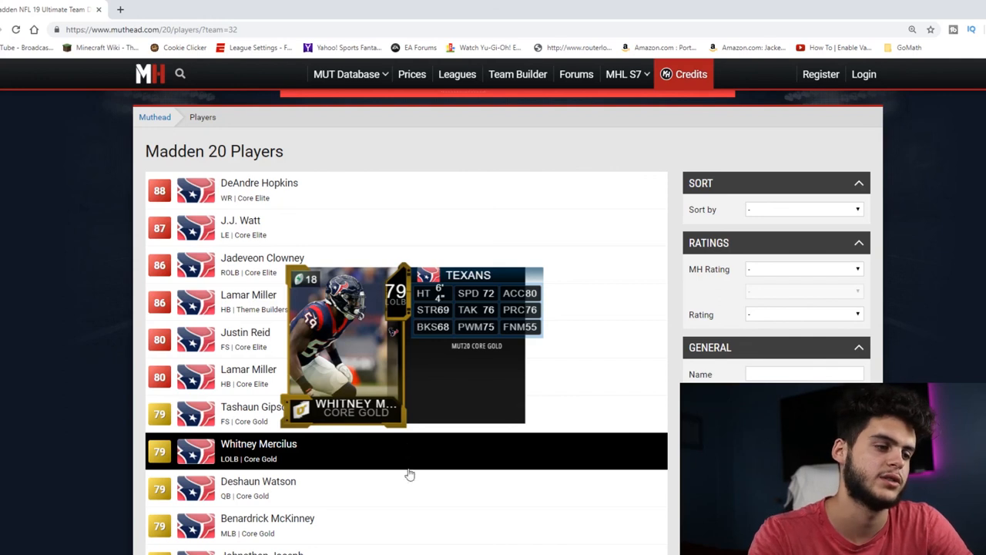